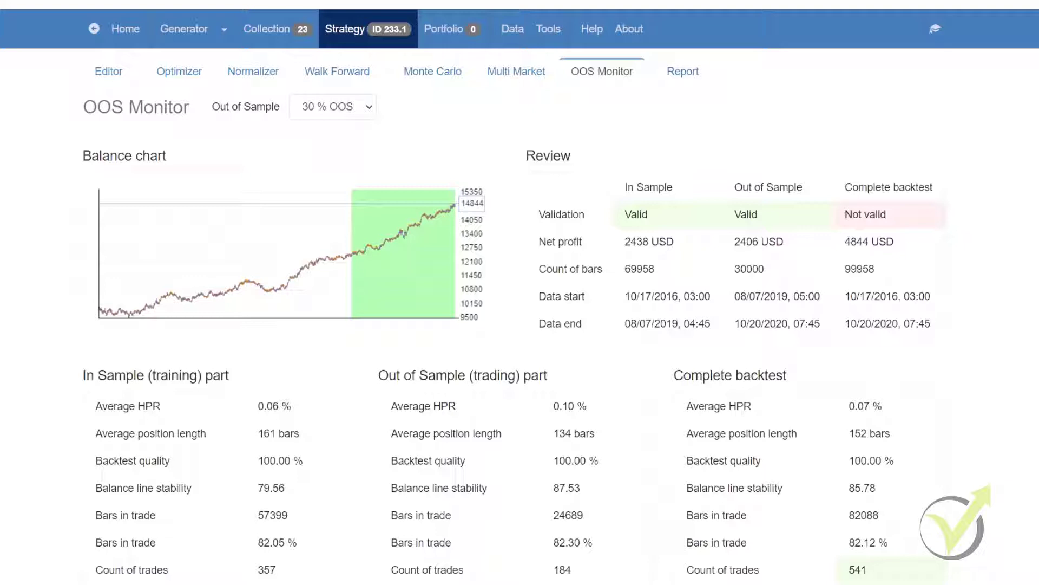
{"action": "mouse_move", "coordinate": [333, 371]}
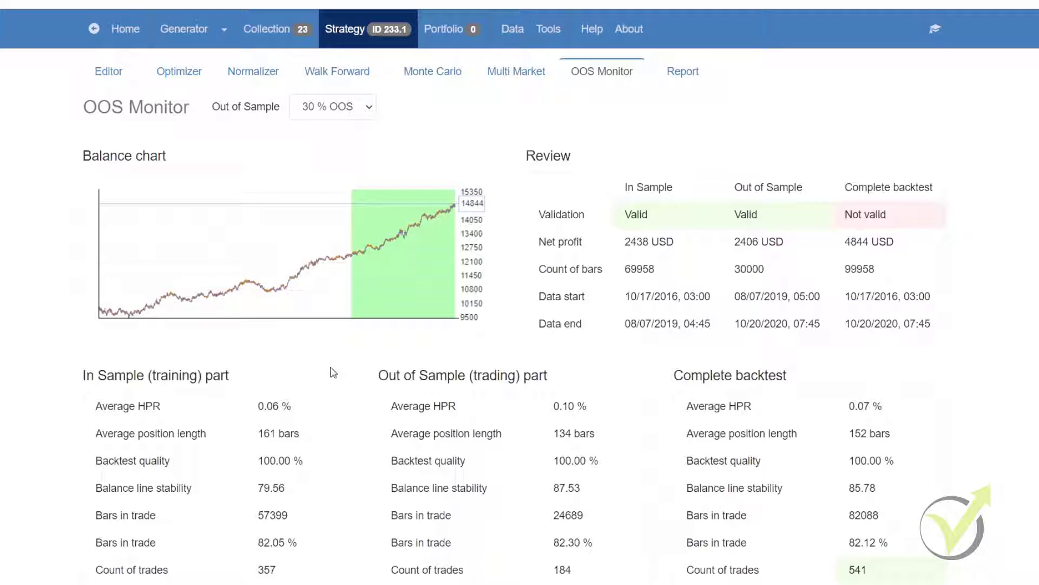
{"action": "mouse_move", "coordinate": [71, 209]}
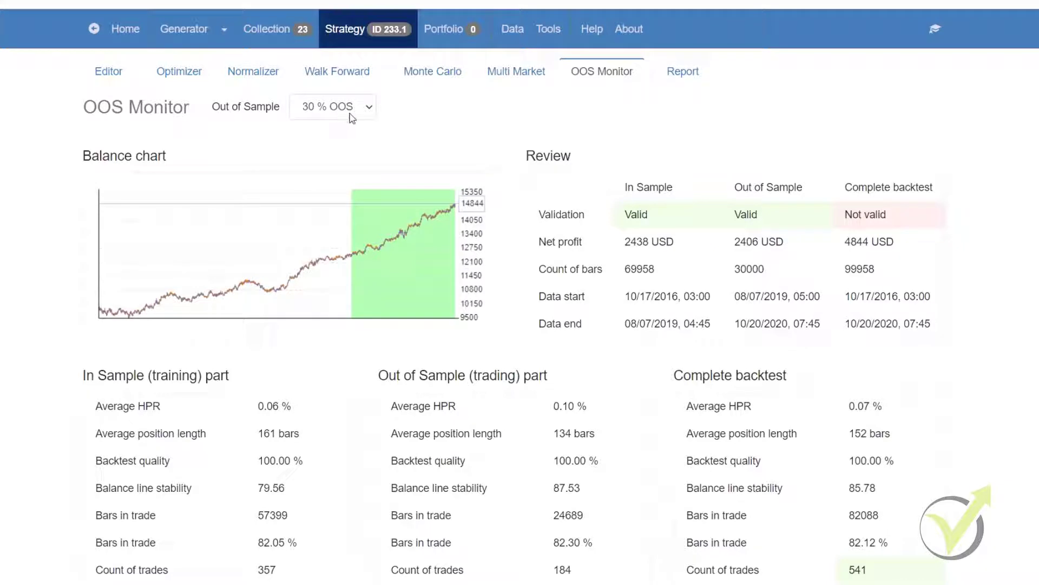
{"action": "mouse_move", "coordinate": [351, 180]}
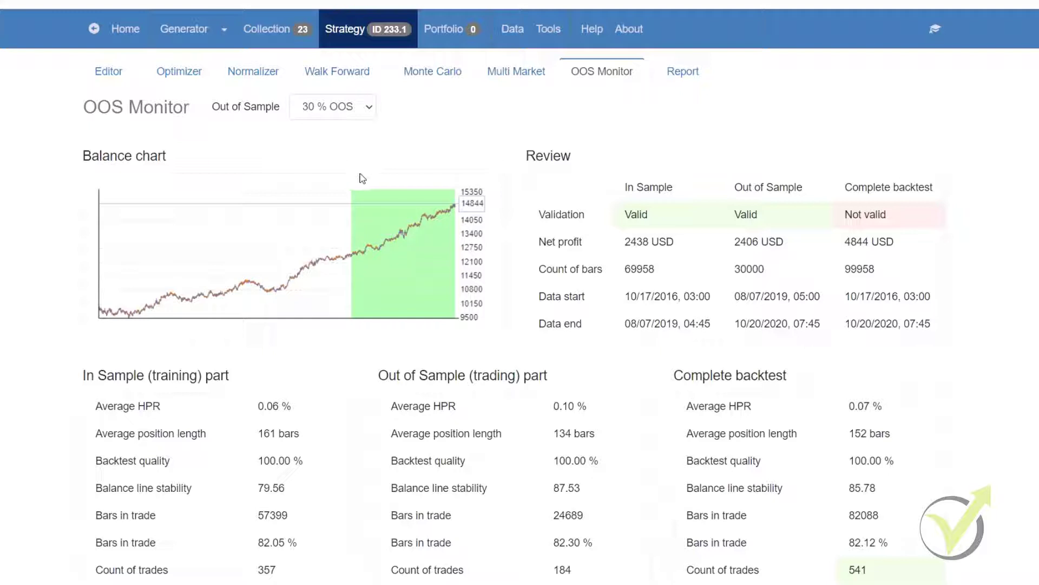
{"action": "mouse_move", "coordinate": [370, 206]}
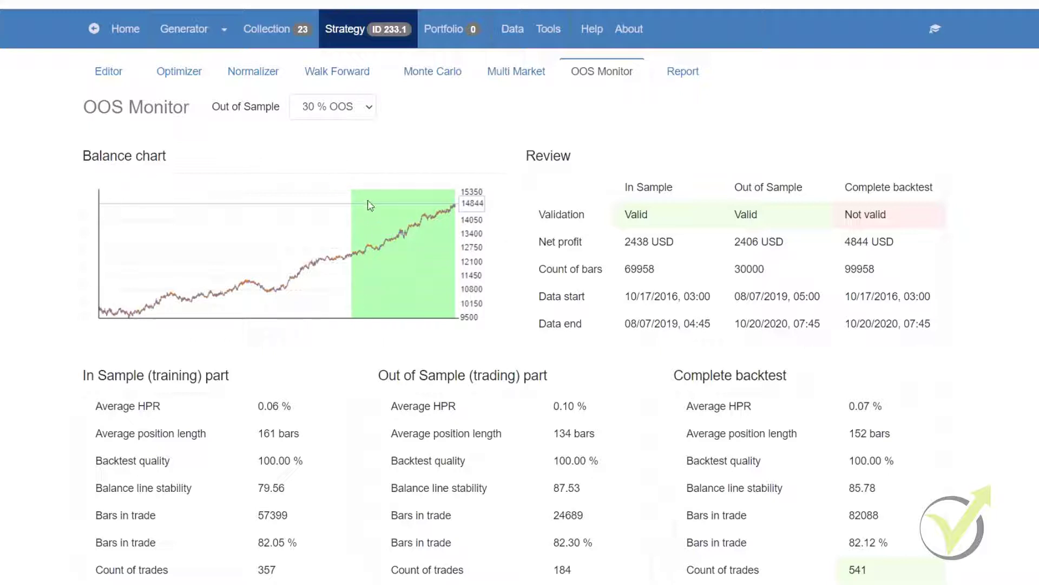
{"action": "mouse_move", "coordinate": [174, 338]}
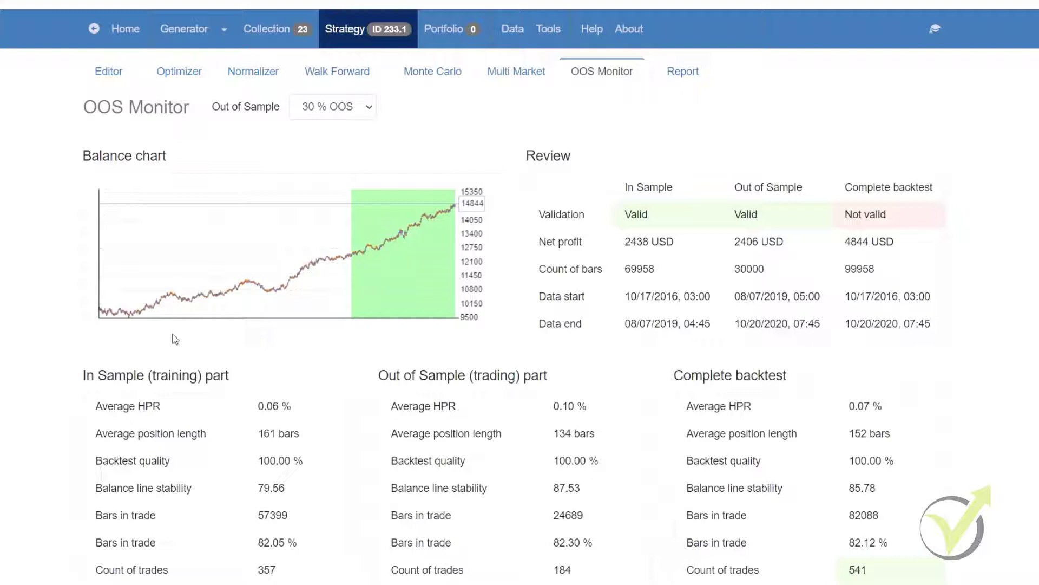
{"action": "mouse_move", "coordinate": [411, 192]}
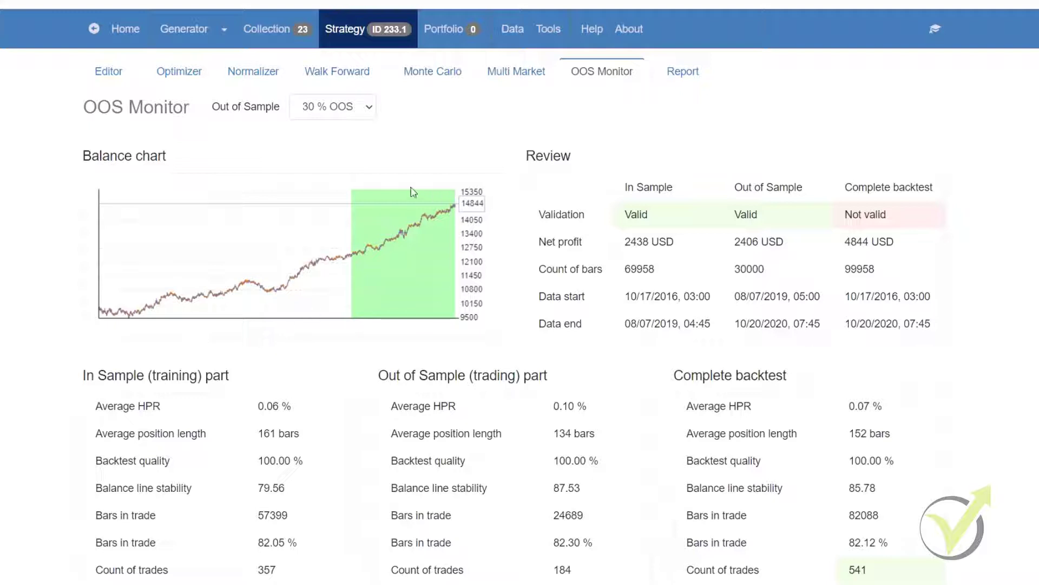
{"action": "mouse_move", "coordinate": [360, 186]}
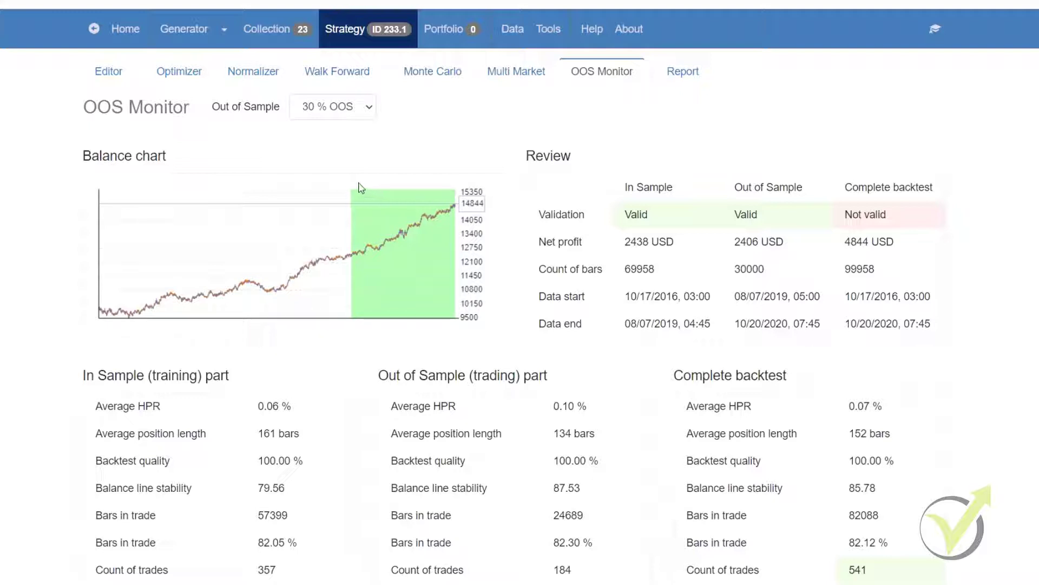
{"action": "mouse_move", "coordinate": [352, 187]}
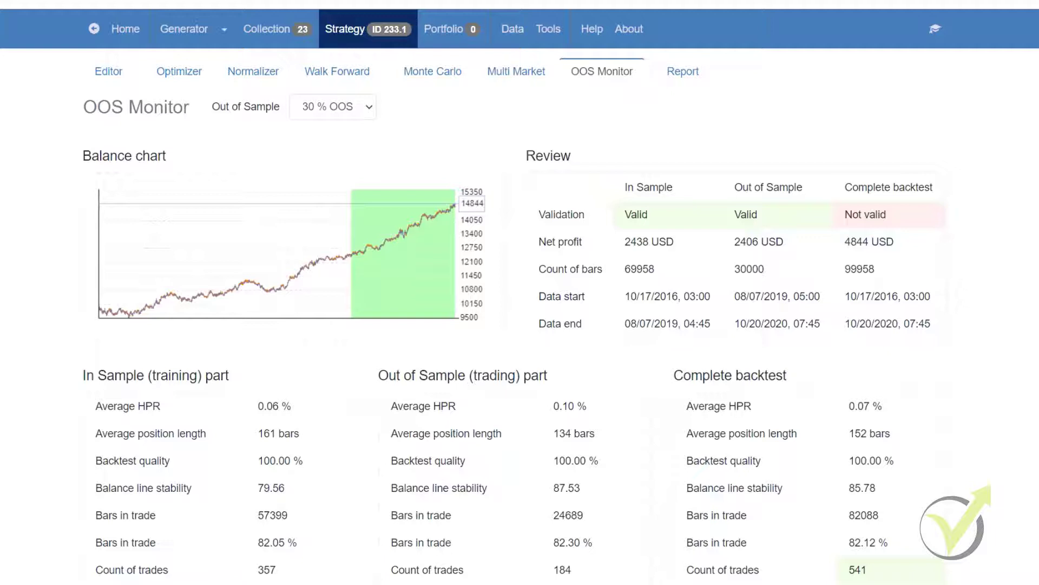
{"action": "mouse_move", "coordinate": [380, 356]}
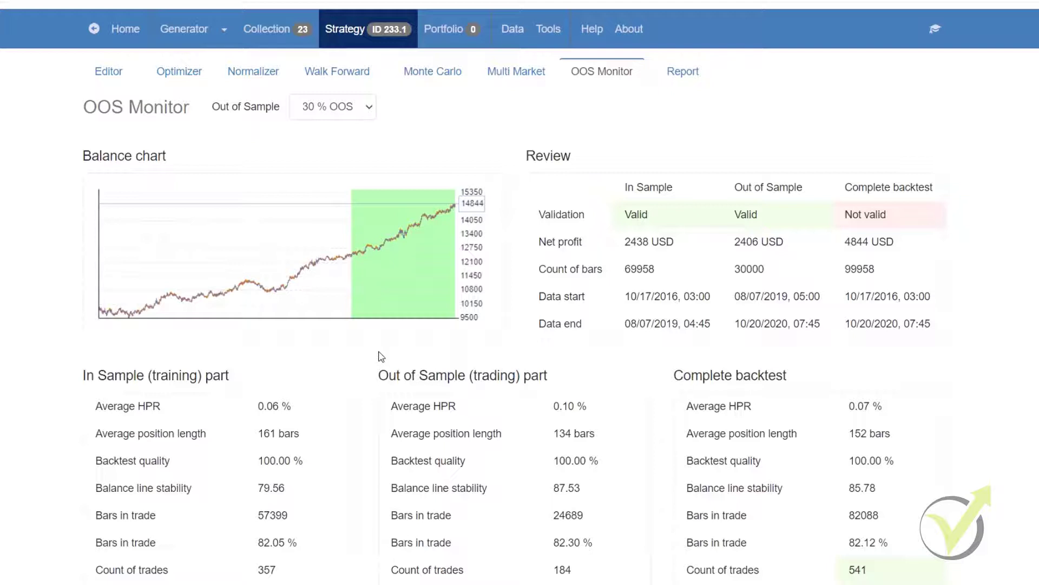
{"action": "mouse_move", "coordinate": [419, 141]}
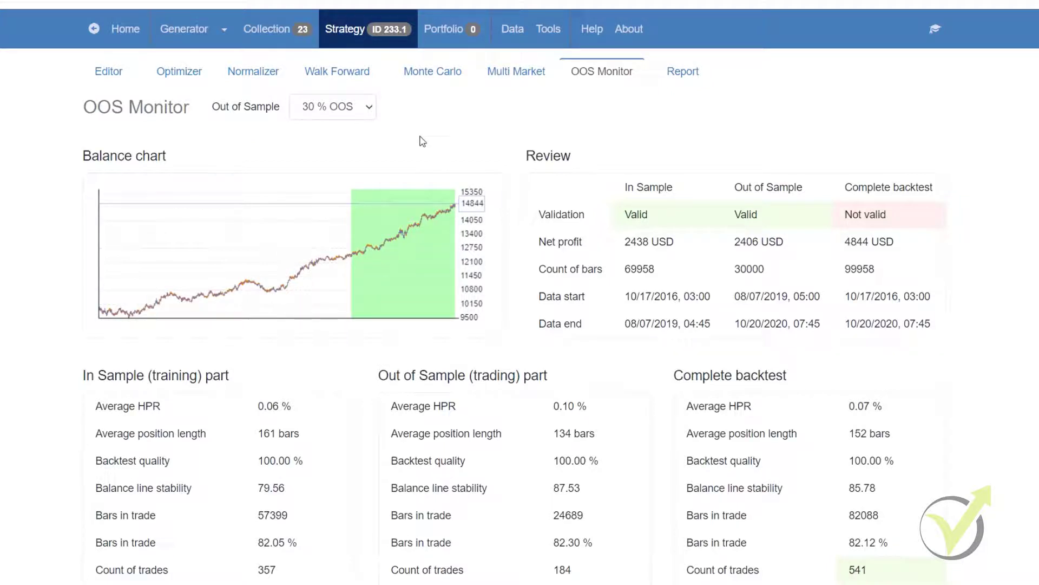
{"action": "mouse_move", "coordinate": [129, 151]}
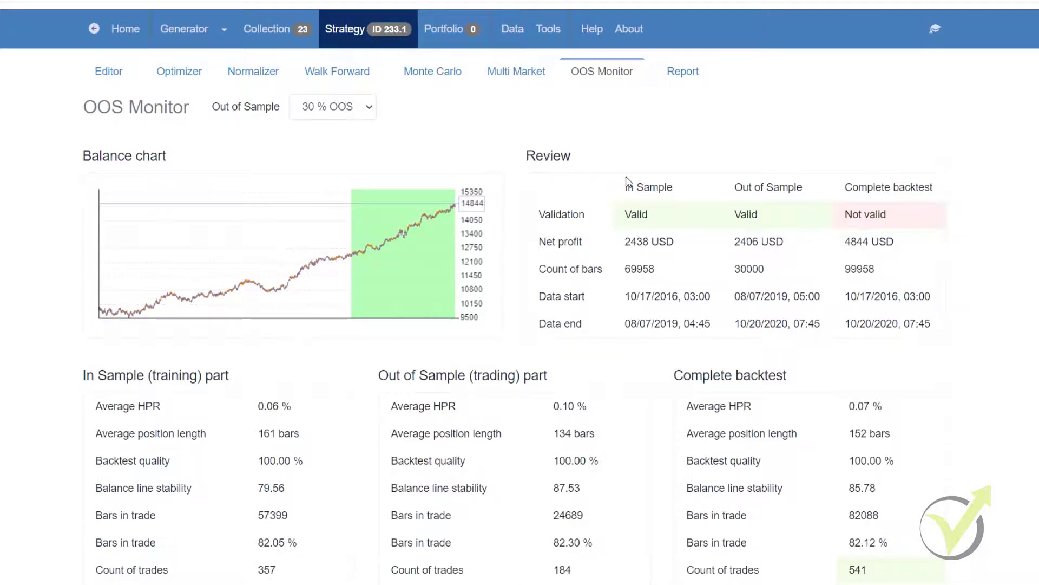
{"action": "mouse_move", "coordinate": [705, 211]}
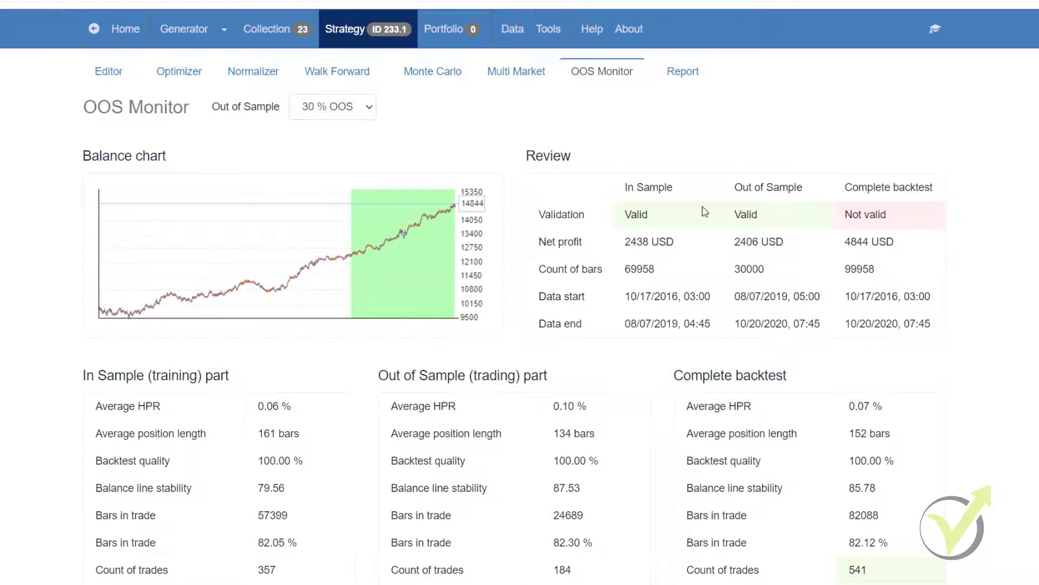
{"action": "mouse_move", "coordinate": [756, 345]}
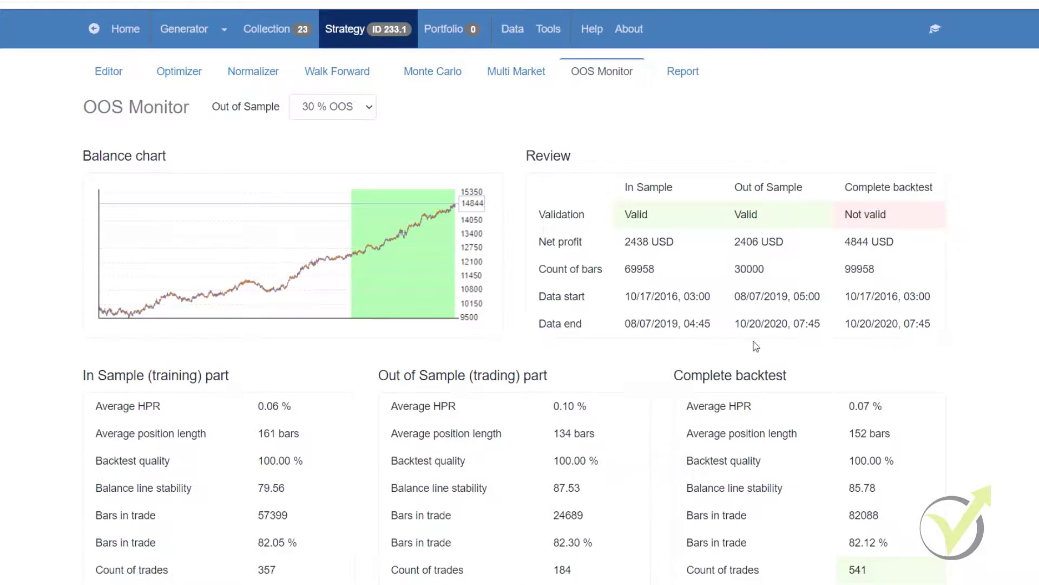
{"action": "scroll", "scroll_direction": "down", "scroll_amount": 3}
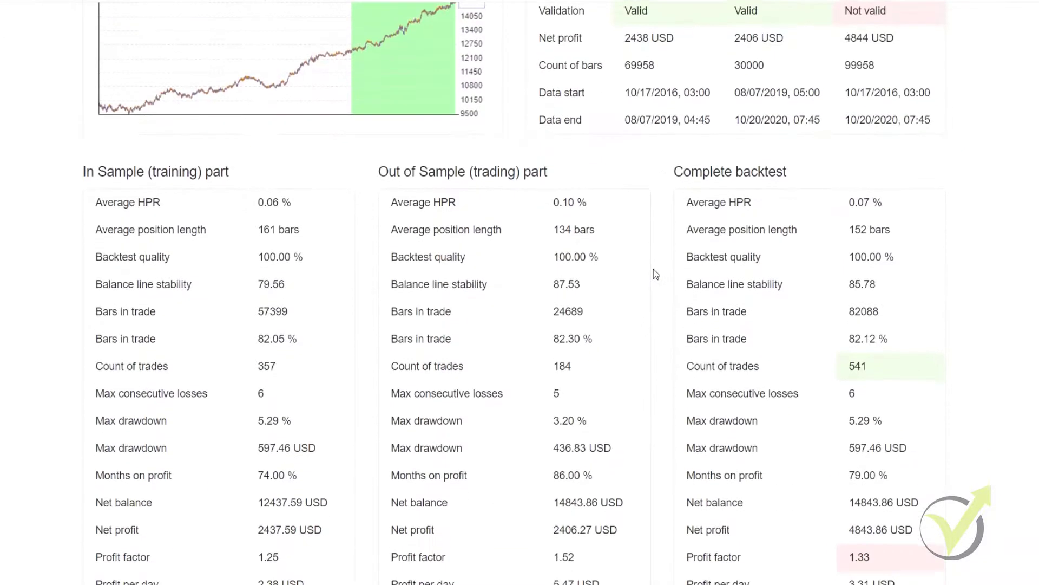
{"action": "scroll", "scroll_direction": "down", "scroll_amount": 3}
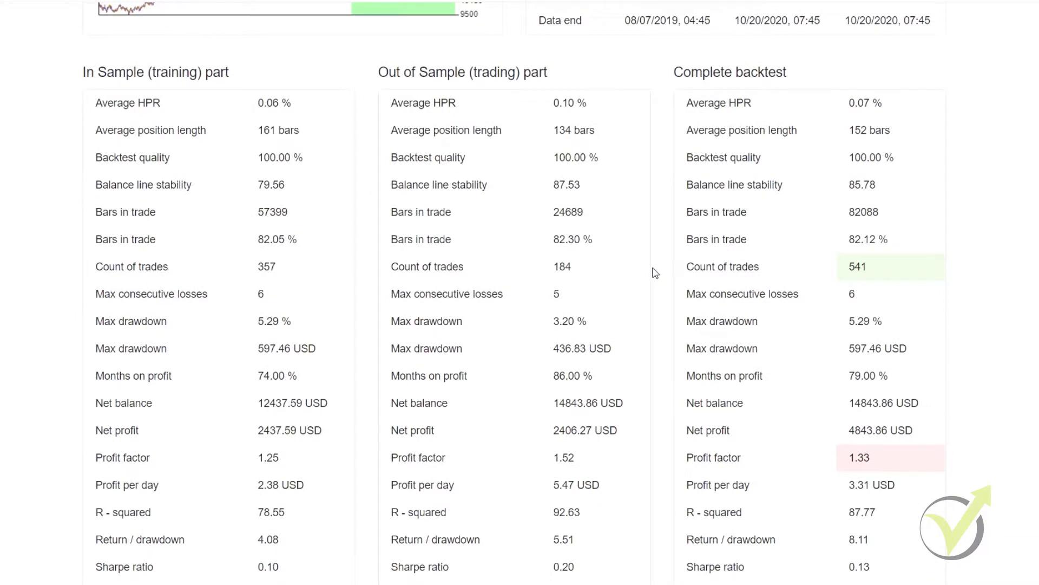
{"action": "mouse_move", "coordinate": [490, 186]}
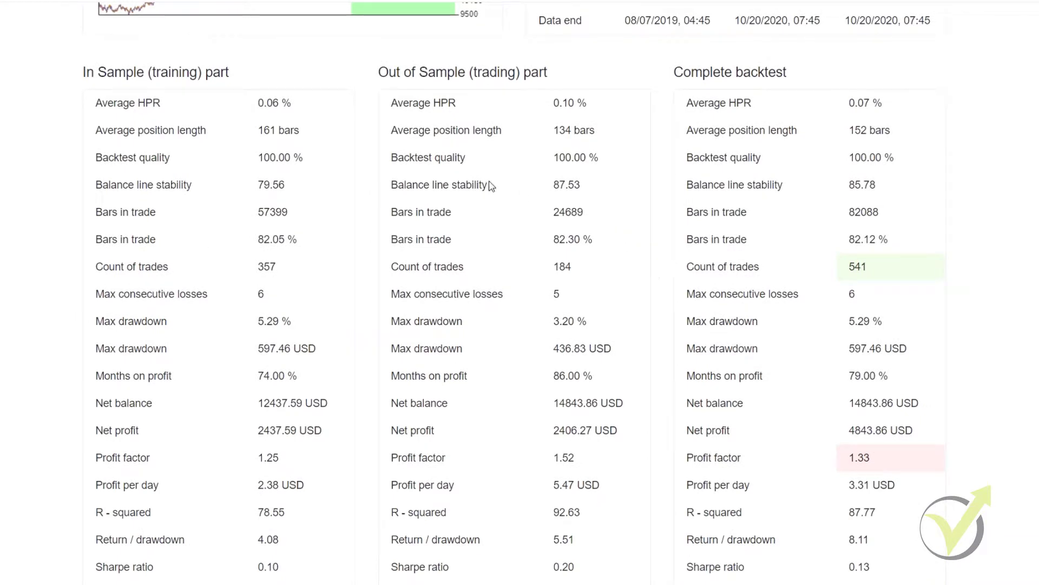
{"action": "scroll", "scroll_direction": "down", "scroll_amount": 3}
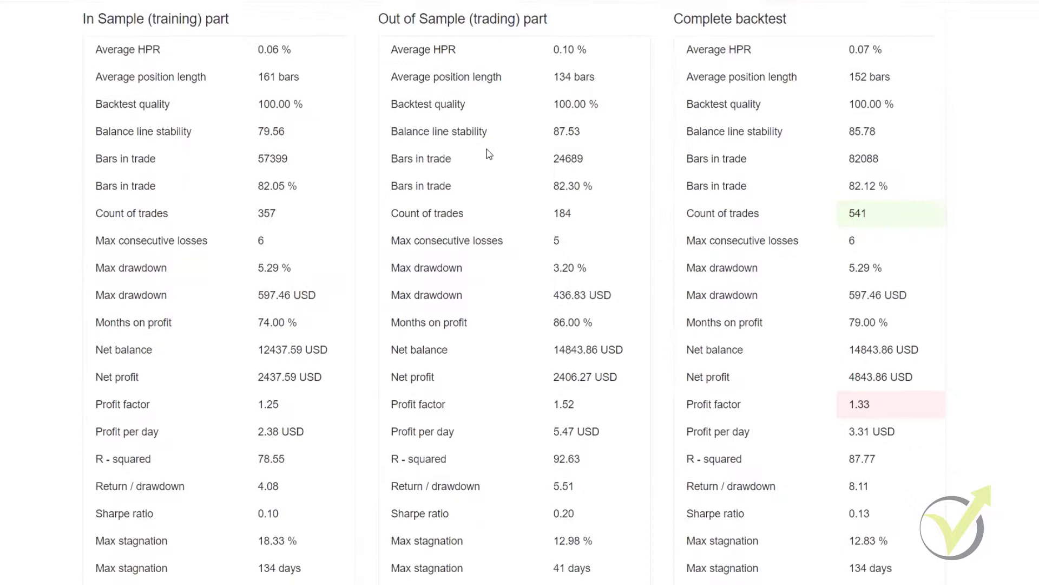